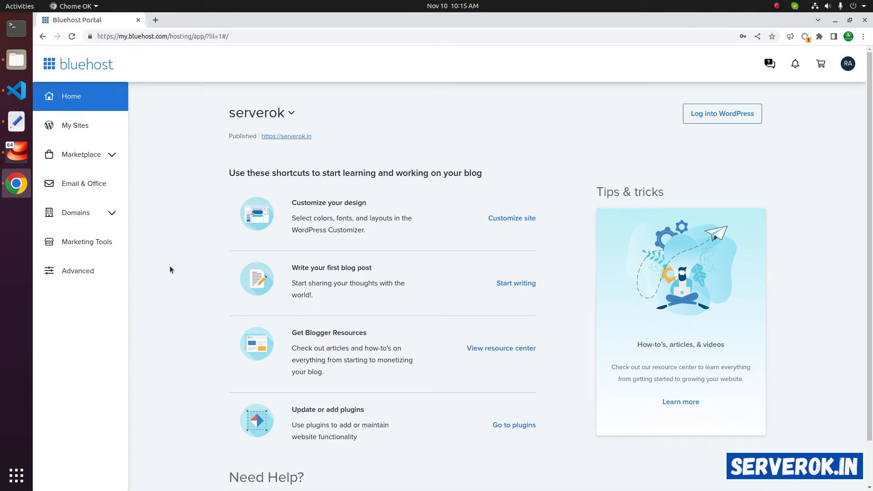
mouse_move(76, 126)
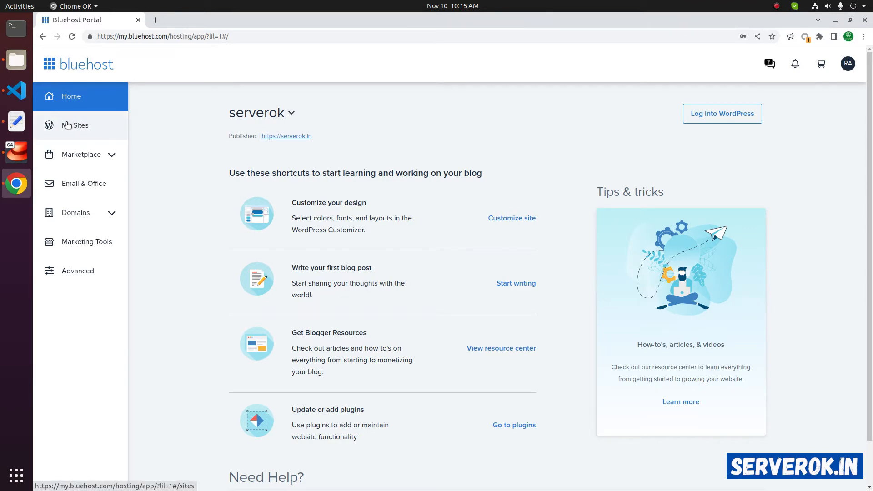
Go to My Sites, manage the Serverok site and reach its Performance page.
left_click(76, 125)
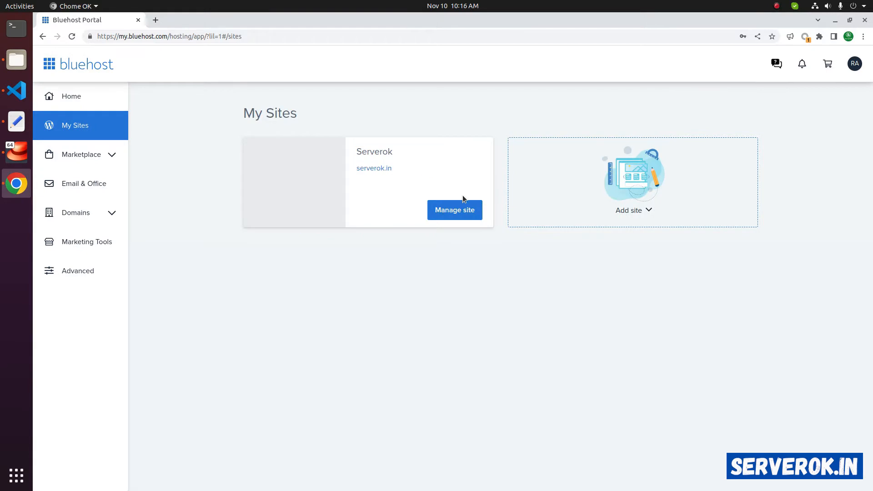
mouse_move(403, 206)
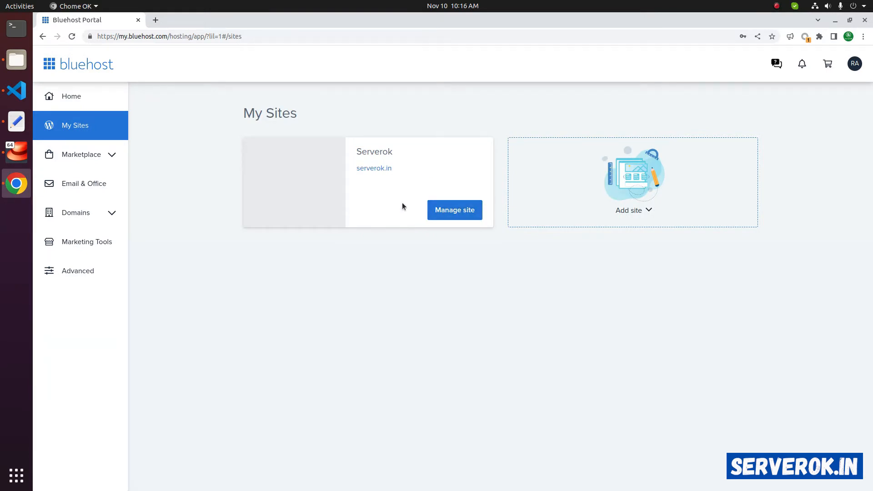
mouse_move(376, 242)
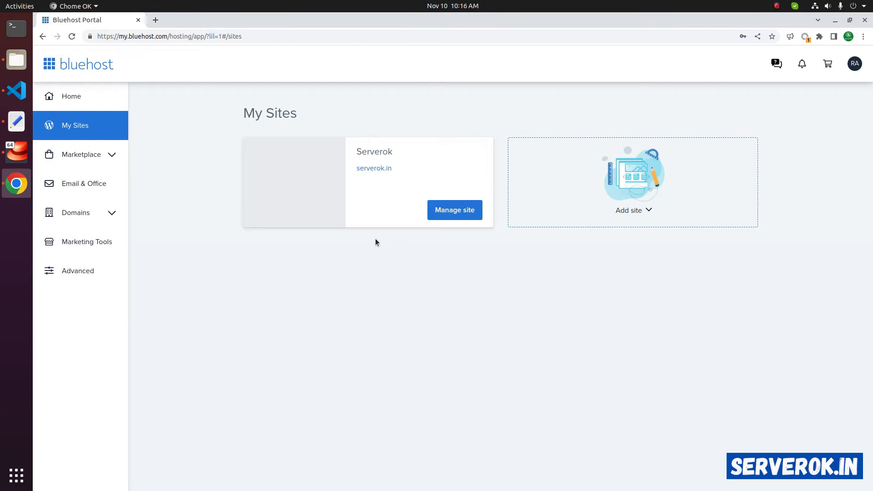
mouse_move(420, 199)
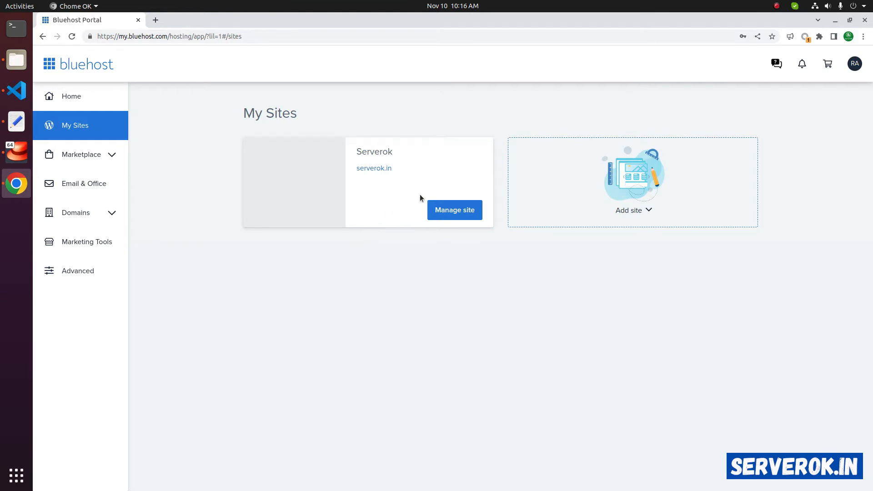
left_click(454, 210)
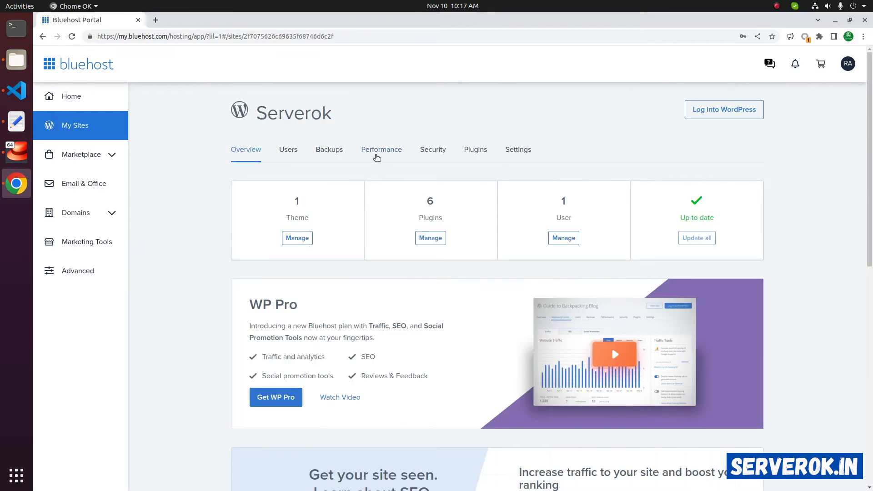
left_click(381, 149)
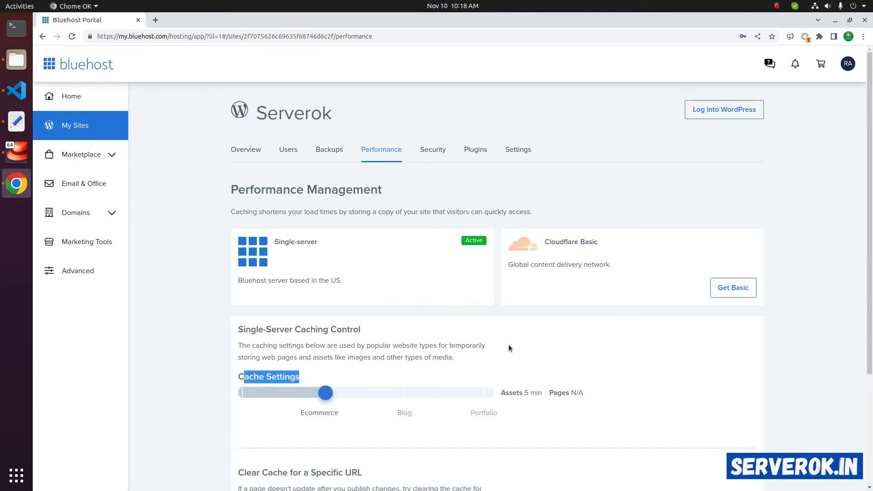
Slide Cache Settings to the far left and confirm Disable caching.
scroll("down", 3)
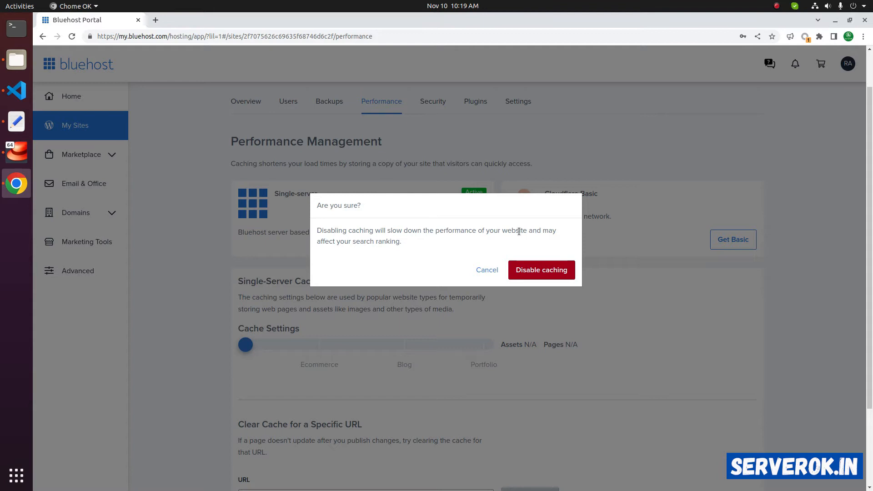
mouse_move(373, 239)
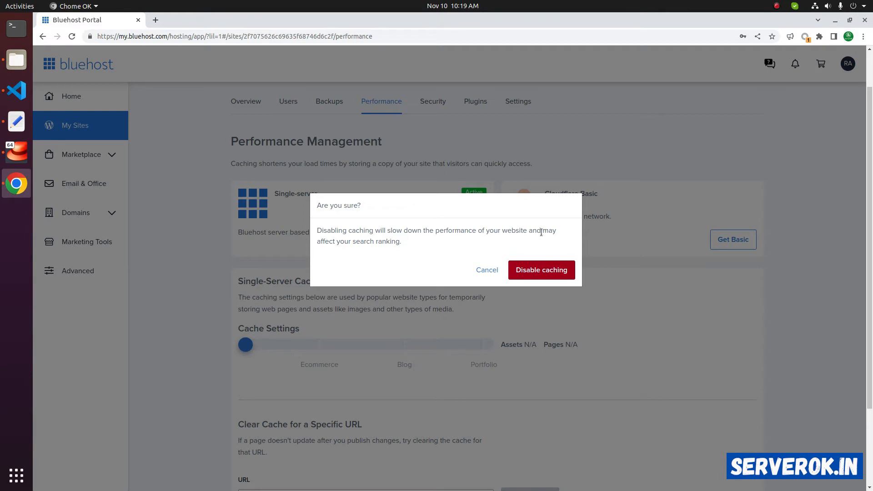
left_click(486, 269)
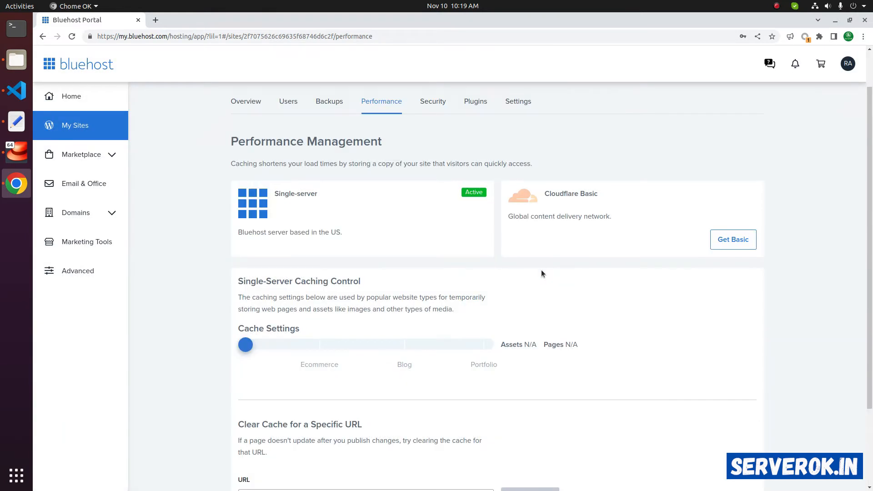
Scroll the Performance page down to the Clear Cache for a Specific URL section.
scroll("down", 3)
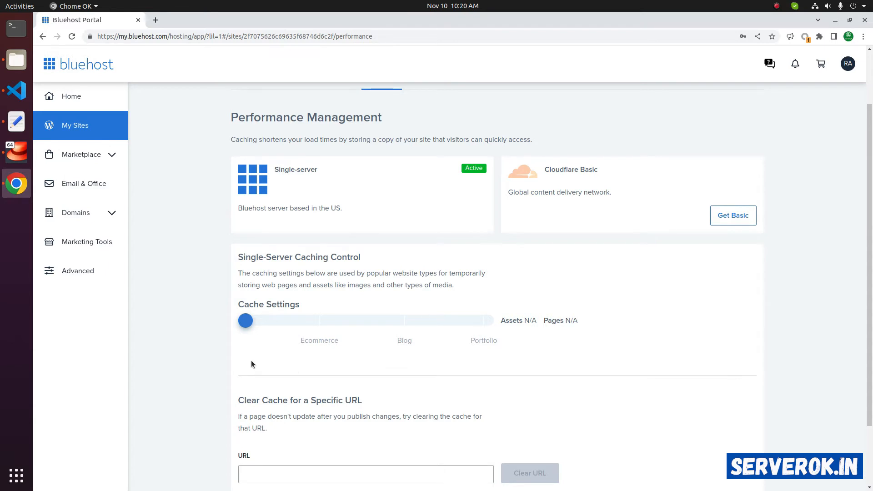
mouse_move(270, 353)
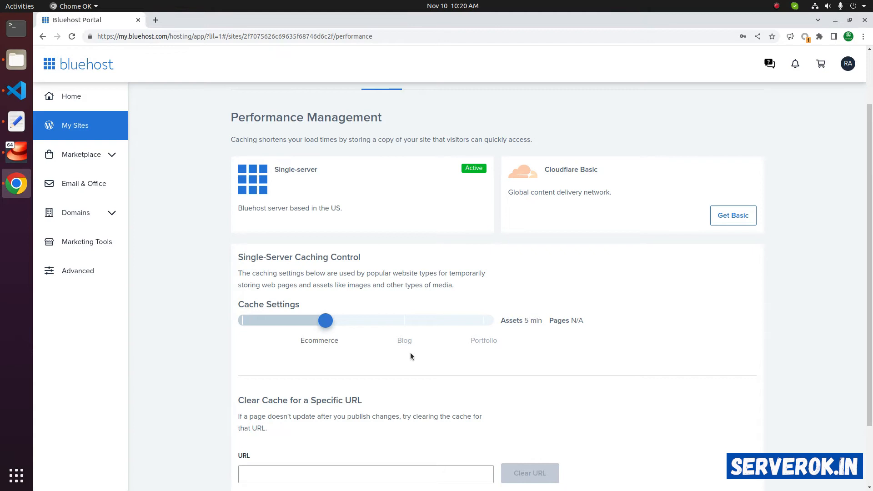
mouse_move(503, 320)
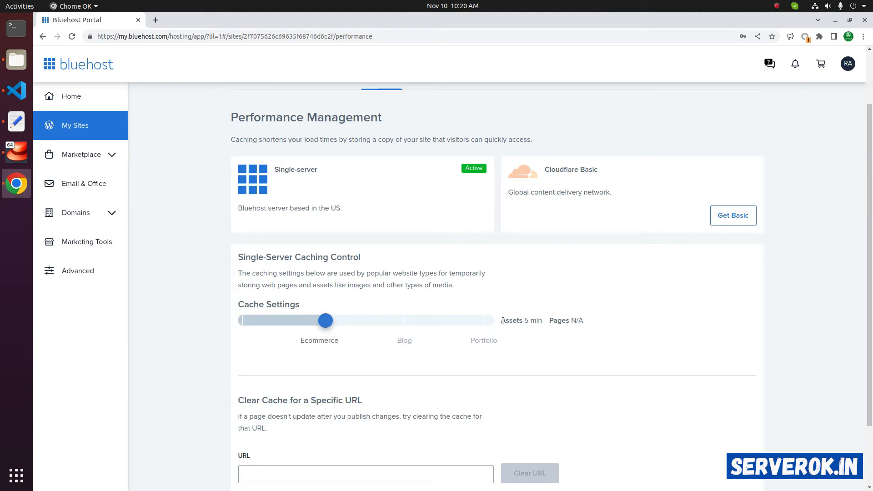
Move the cache slider through Blog to Portfolio: assets cached 1 week, pages 5 minutes.
double_click(520, 320)
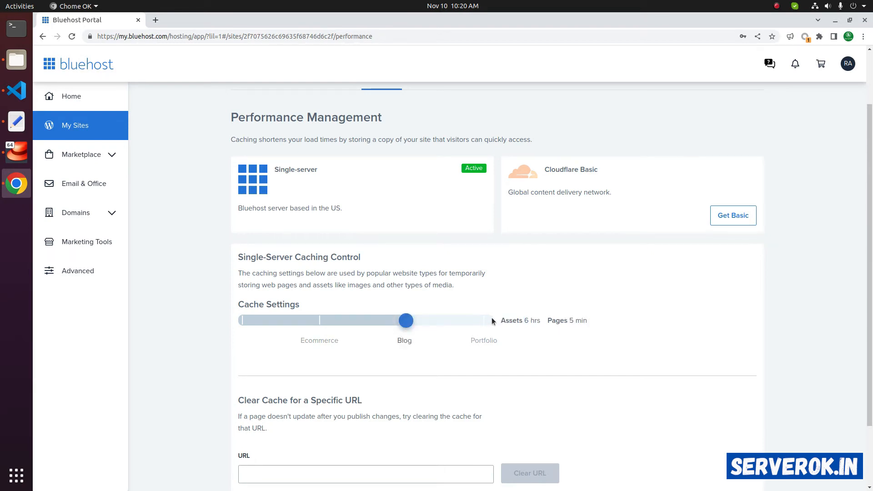
left_click(406, 320)
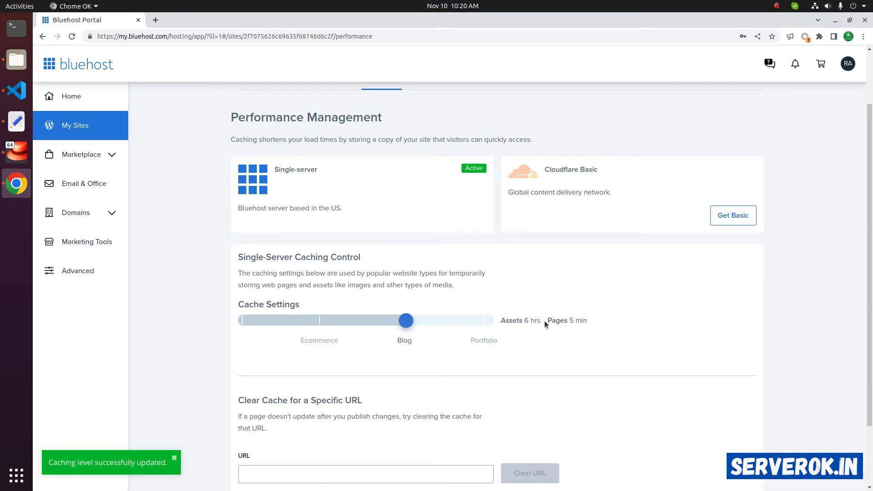
double_click(566, 320)
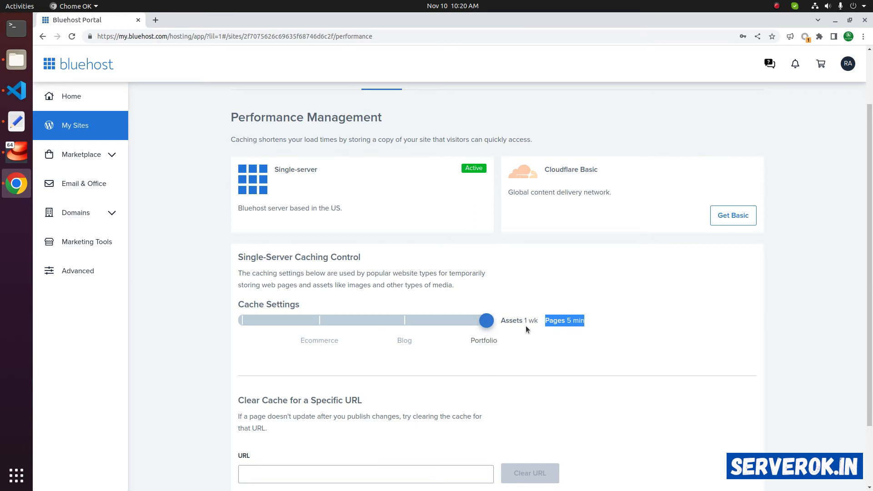
left_click(485, 320)
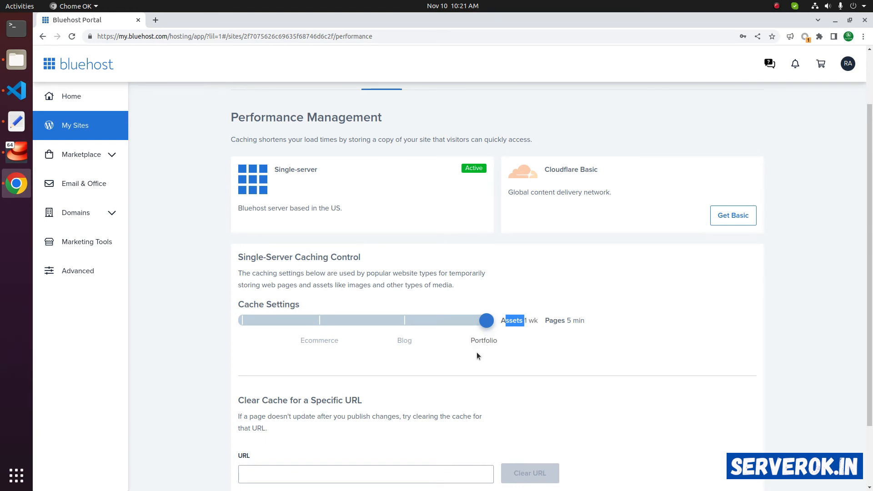
mouse_move(485, 347)
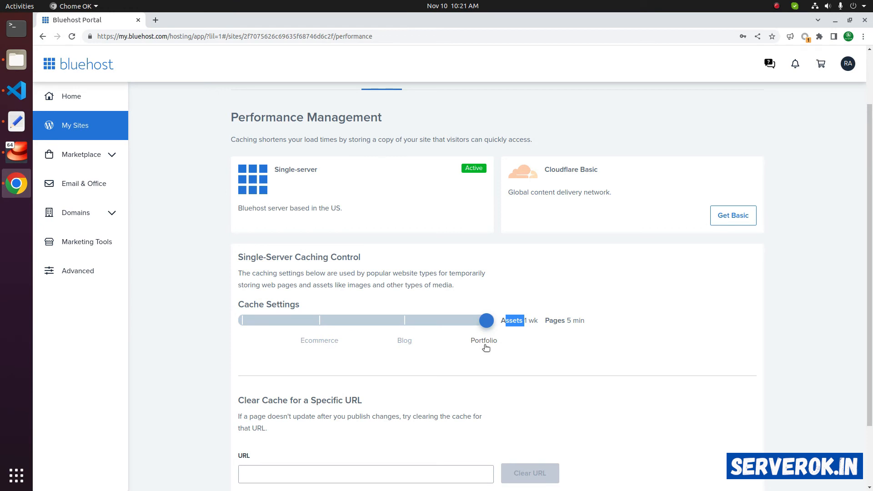
mouse_move(473, 357)
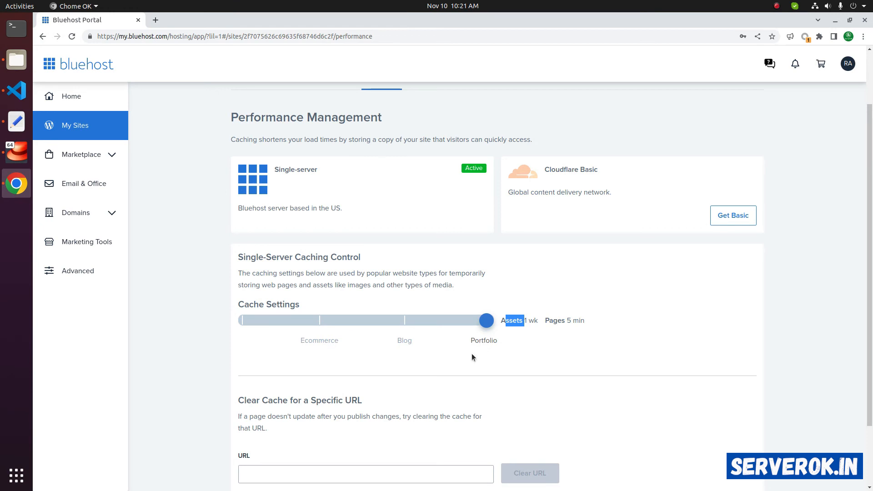
mouse_move(244, 322)
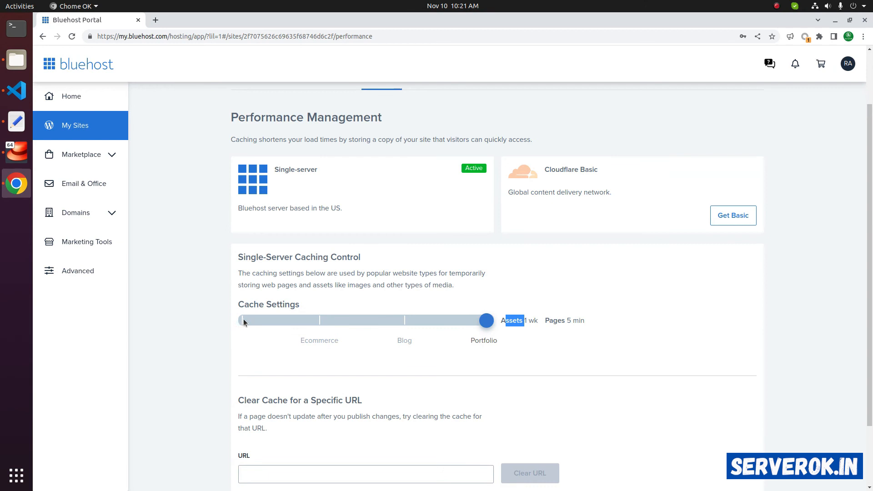